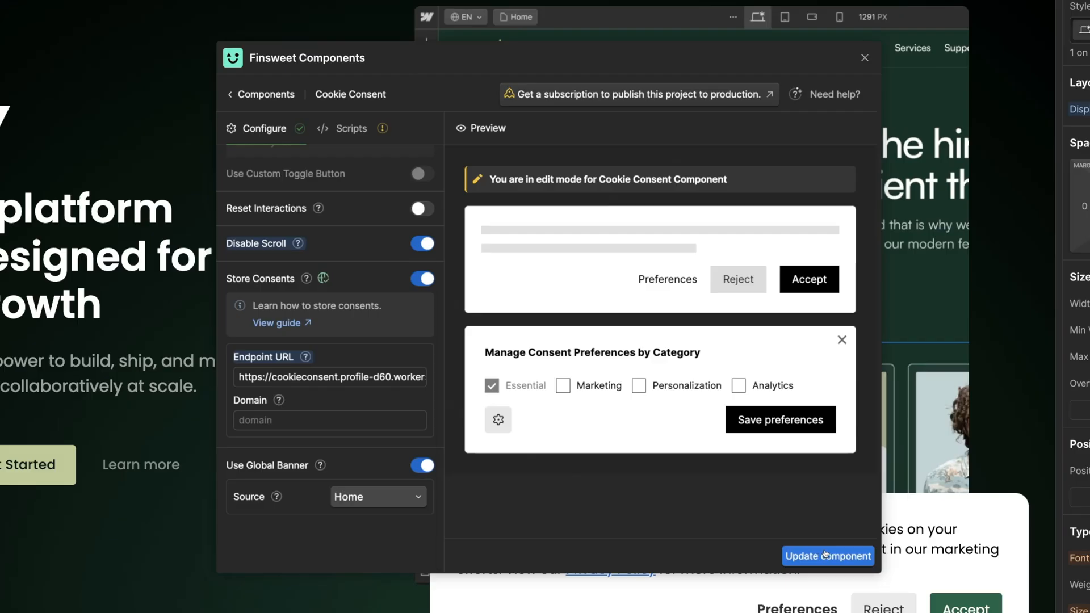
- Save the Cookie Consent component with consent storage enabled, then accept the site's cookie banner
left_click(827, 557)
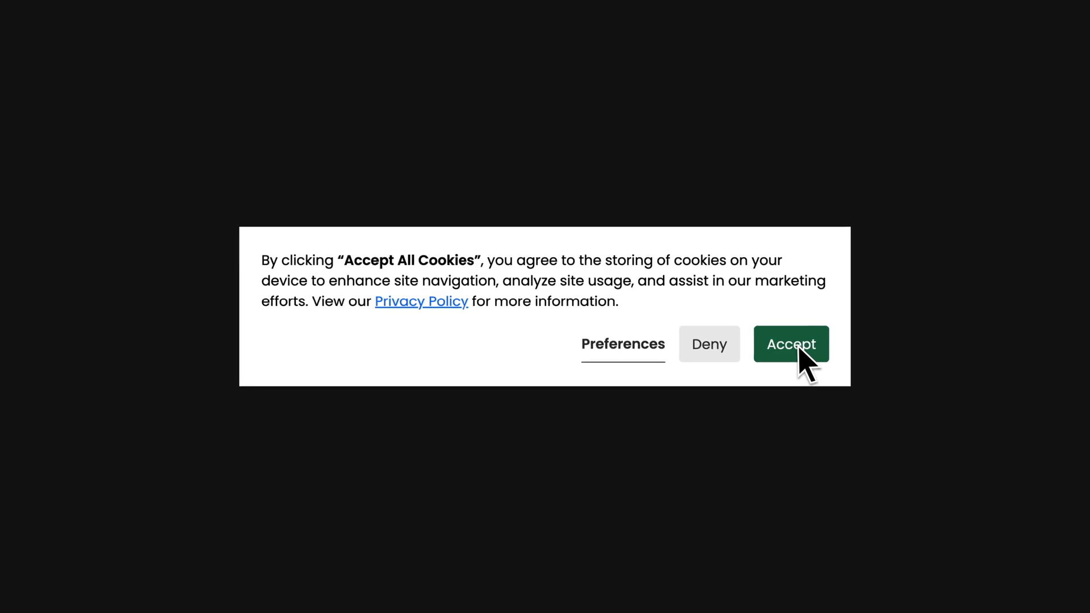
left_click(790, 344)
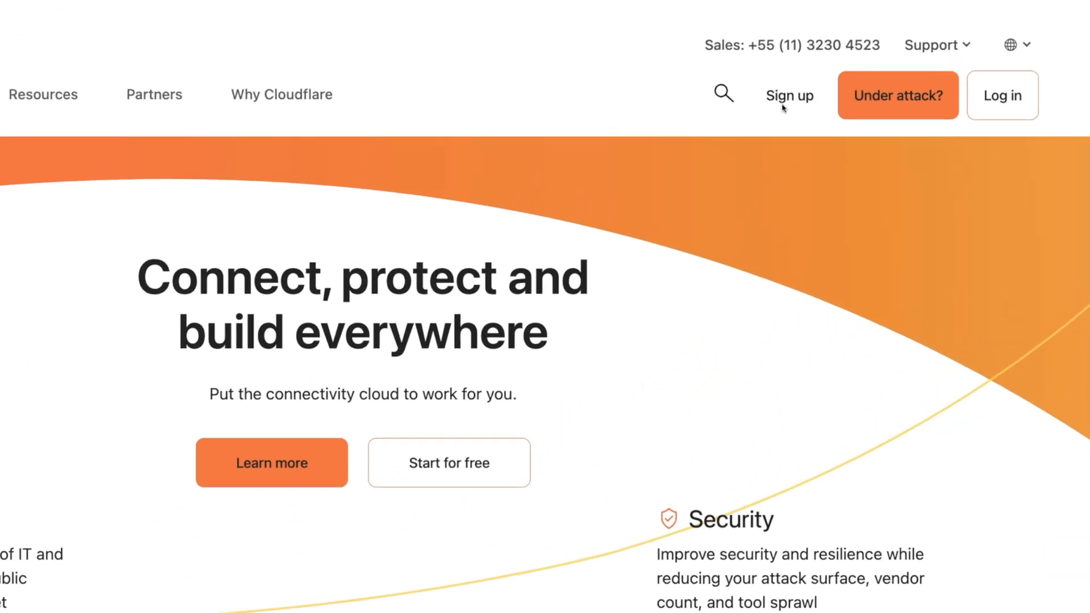
- Sign up for a Cloudflare account on the Free plan
left_click(790, 96)
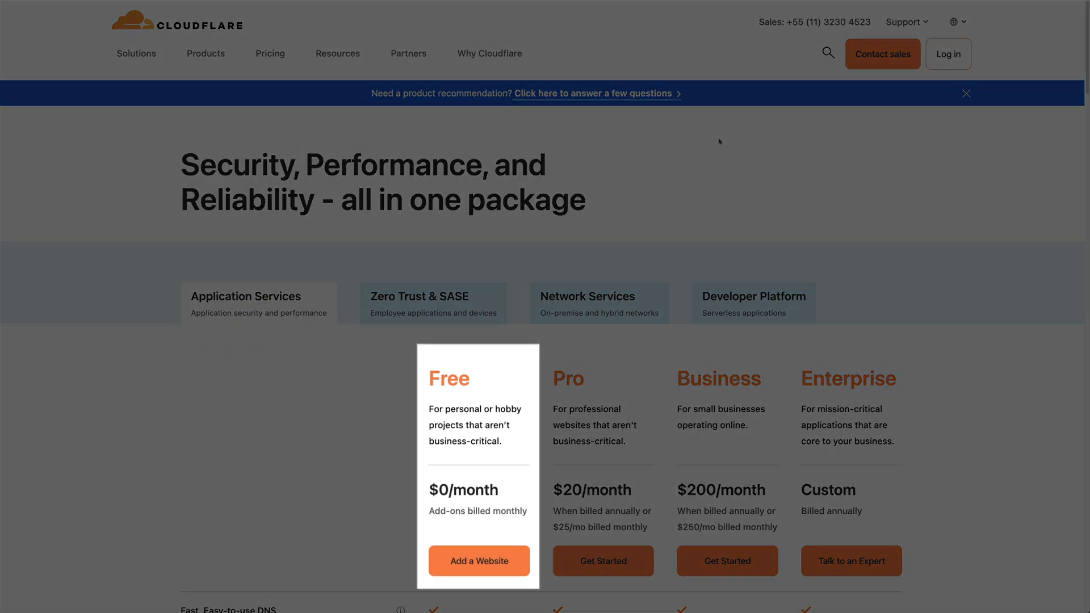
left_click(478, 561)
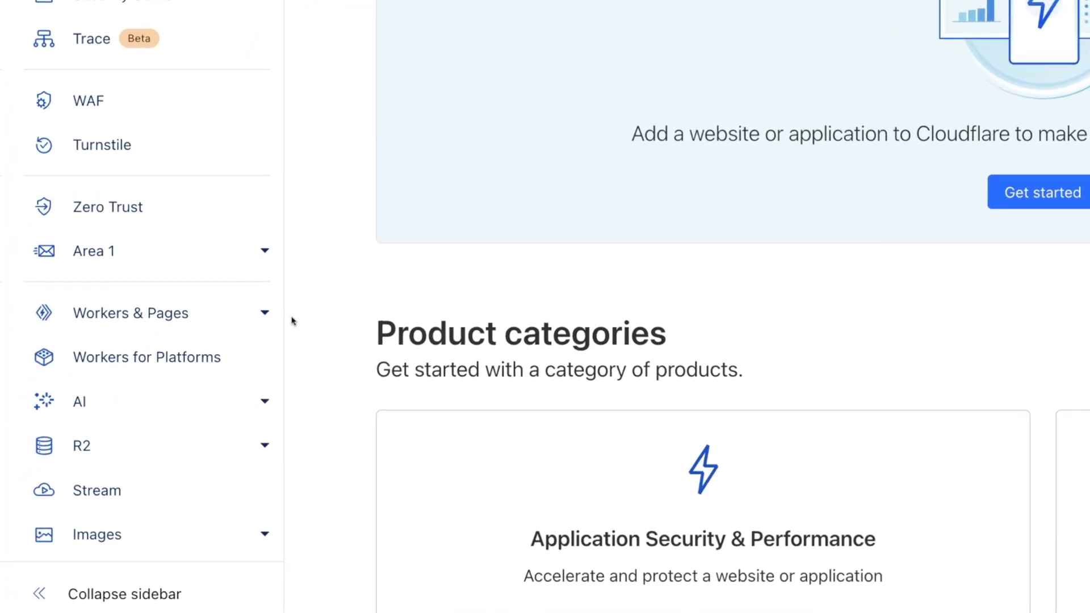
- Create a Hello World worker named 'cookieconsent' in Workers & Pages and deploy it
left_click(130, 312)
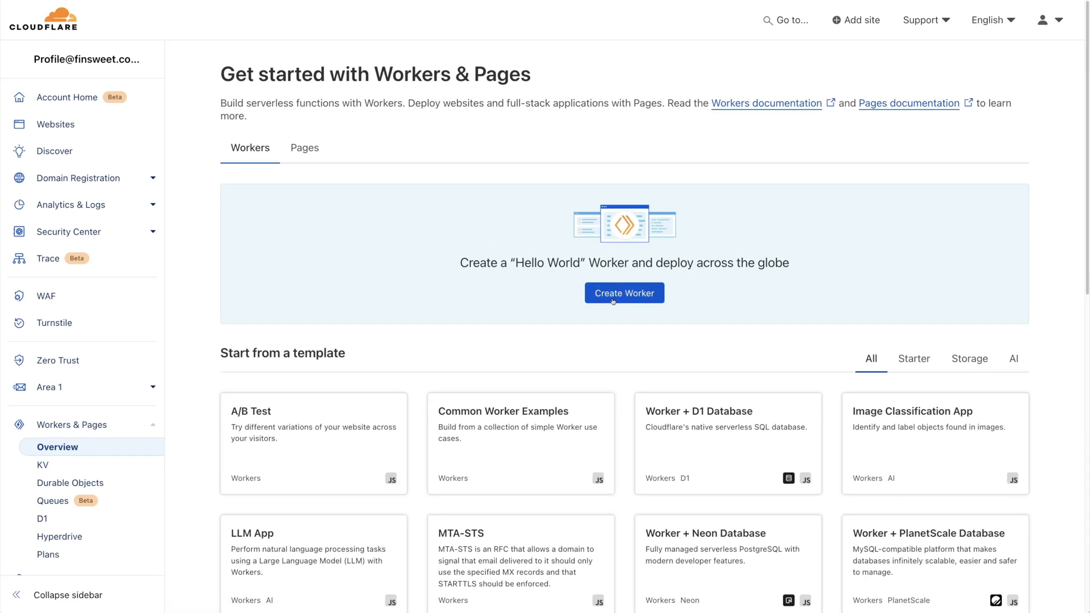
left_click(624, 293)
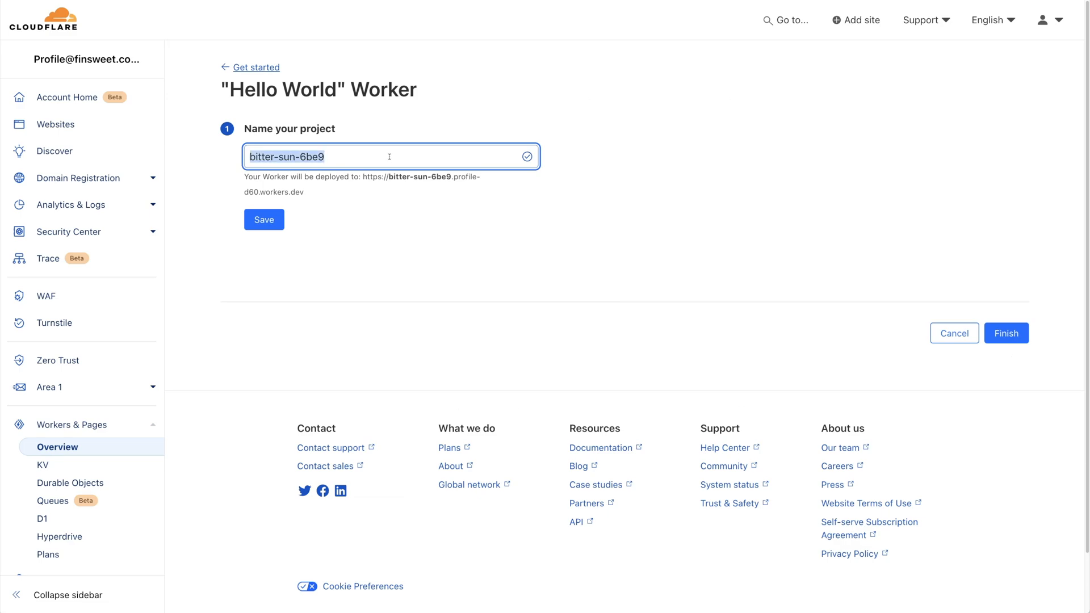
type("cookieconsent")
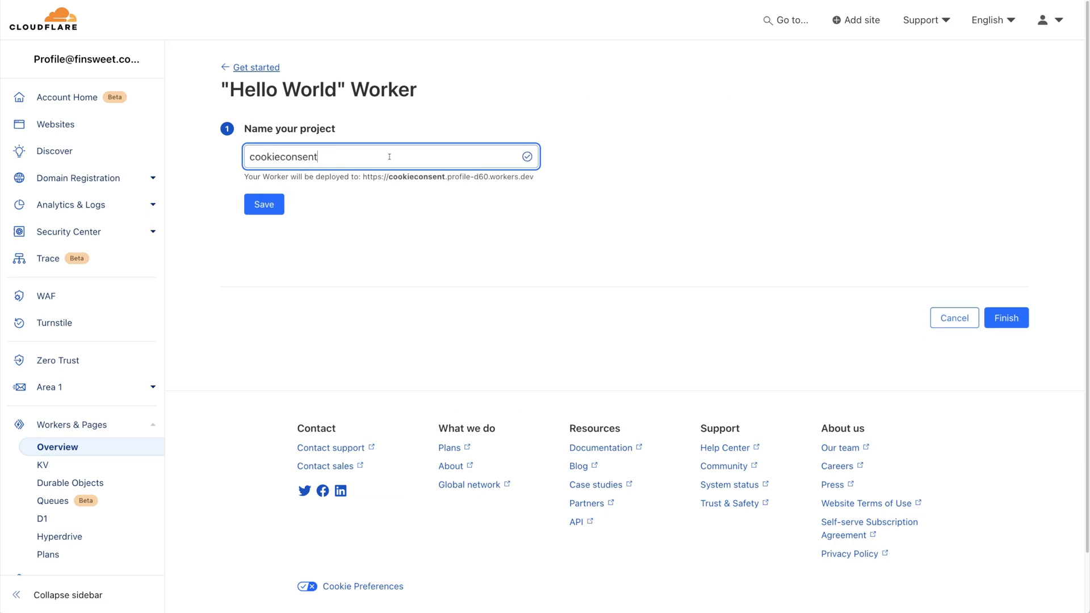
left_click(264, 204)
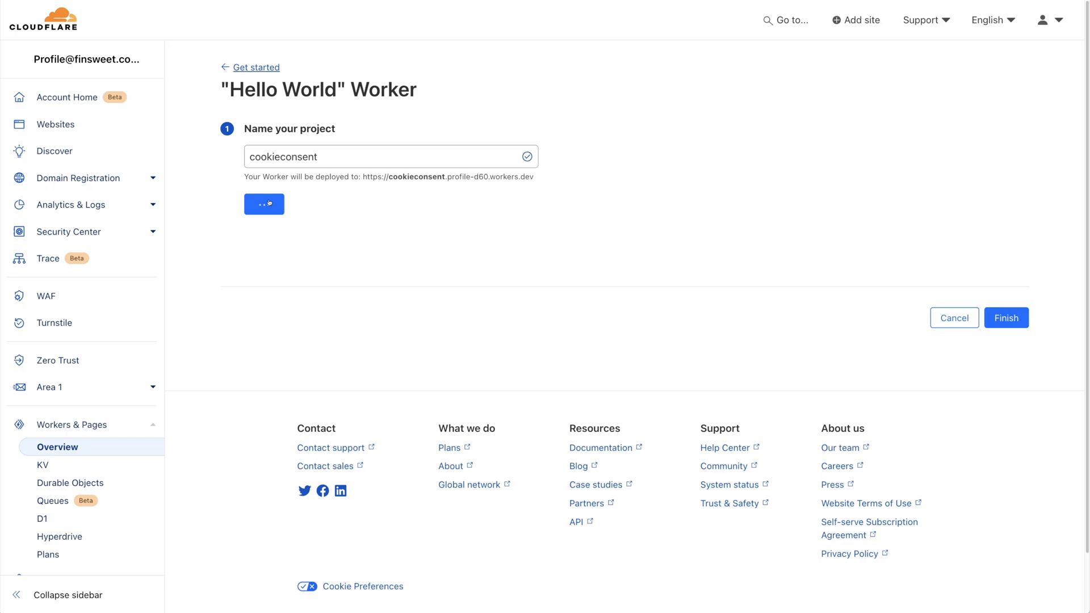
left_click(264, 204)
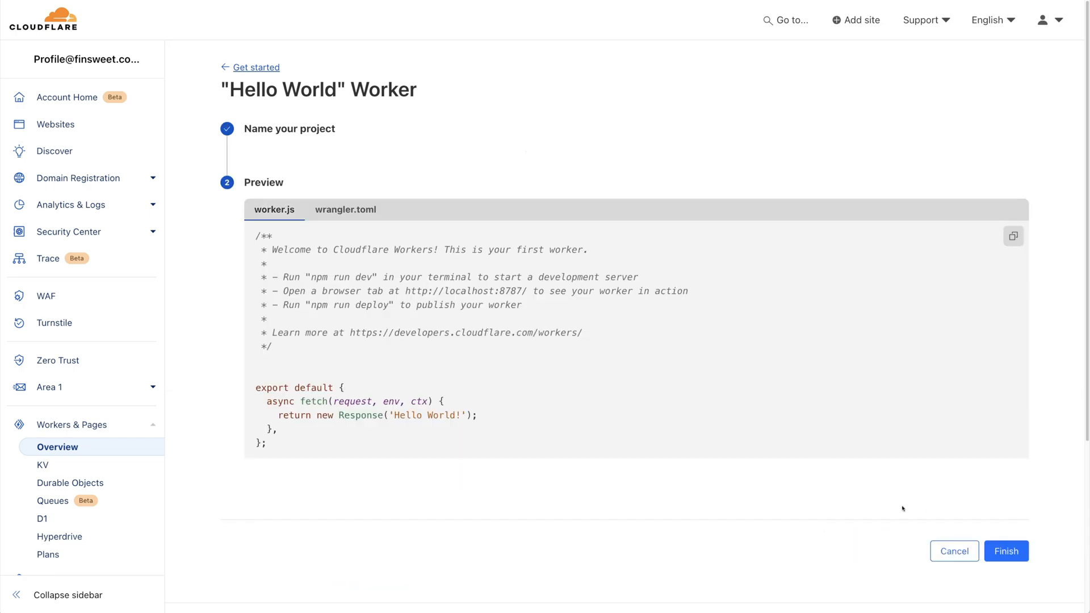
left_click(1006, 551)
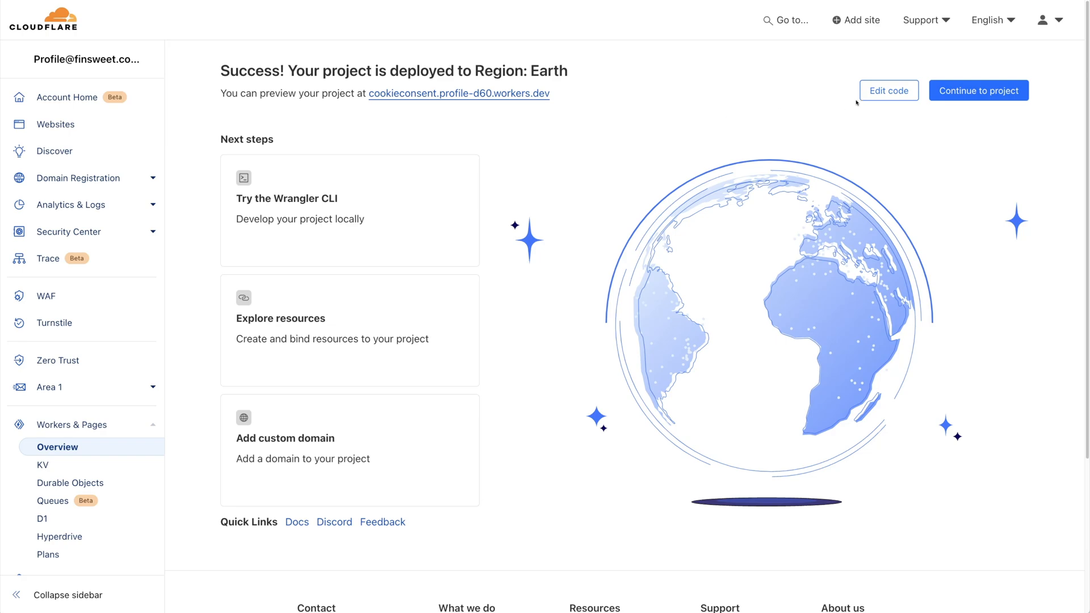
left_click(888, 90)
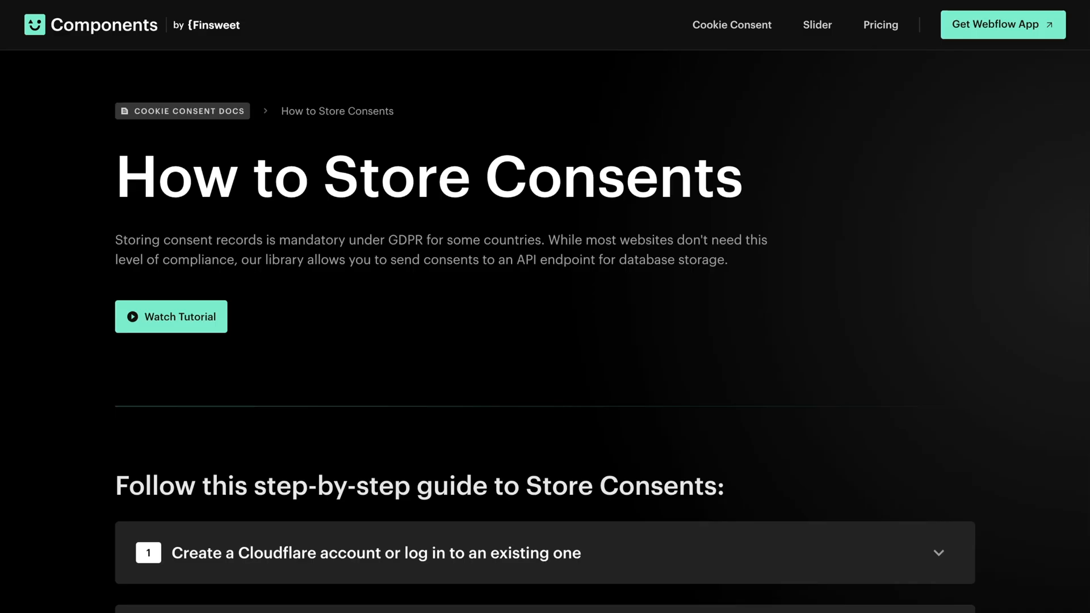
- Expand the guide's step 3 'Edit the code' and copy the worker code
scroll("down", 3)
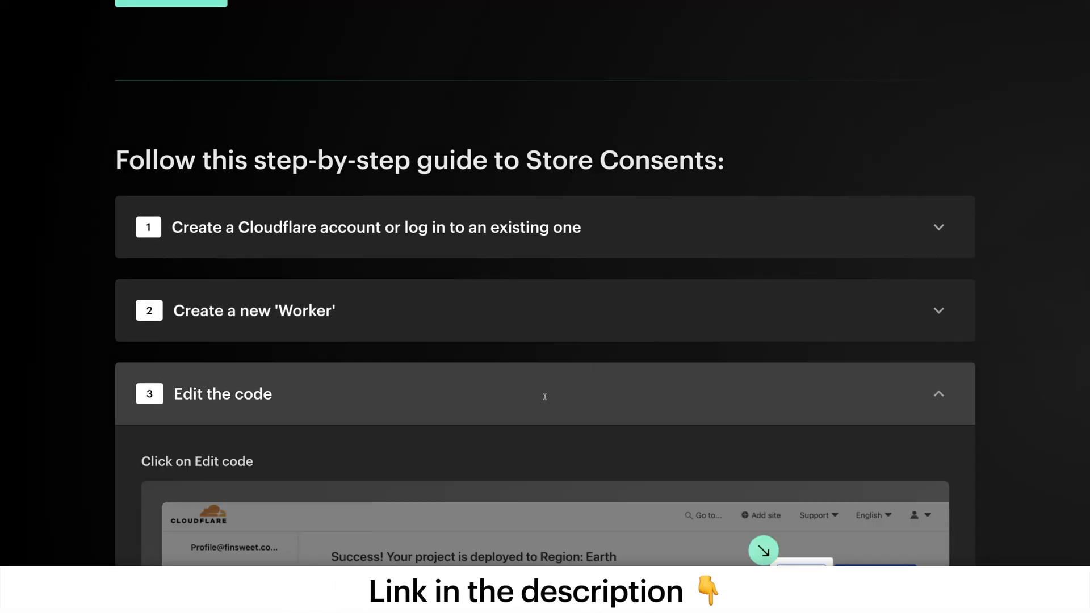
scroll("down", 3)
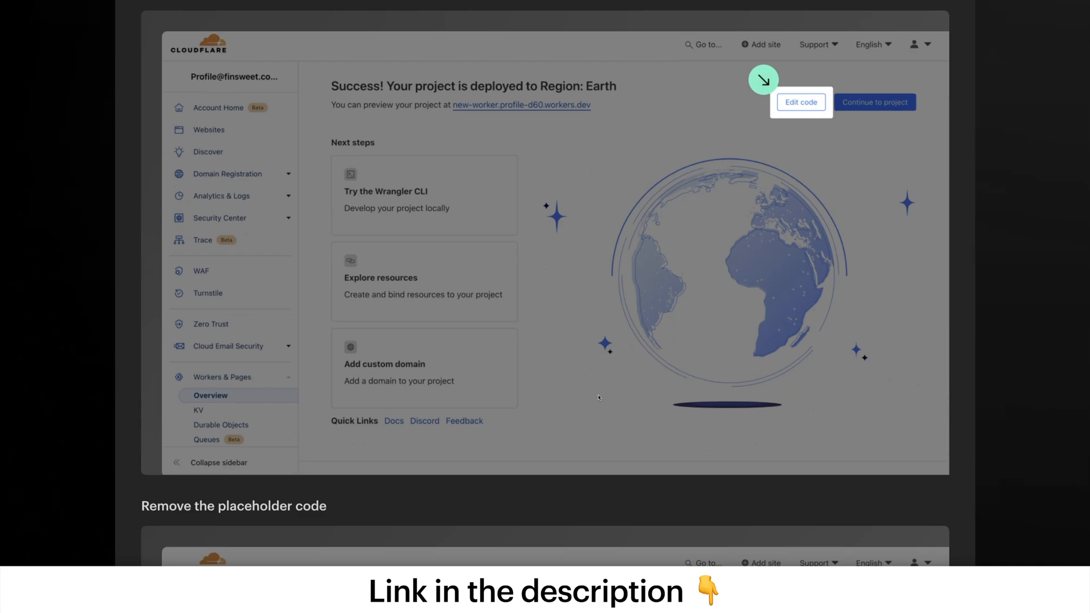
left_click(800, 103)
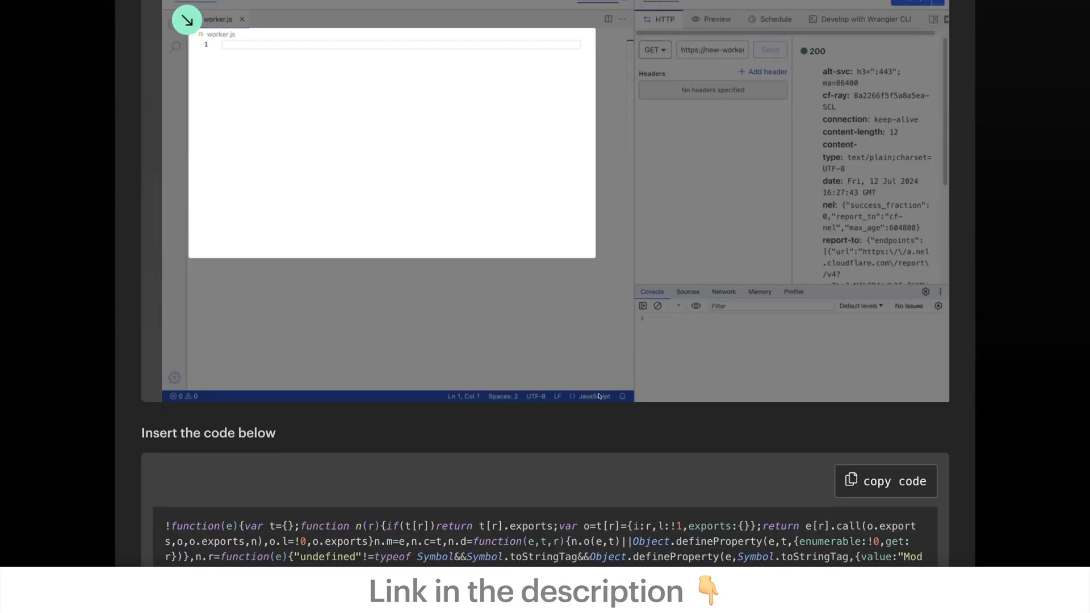
left_click(886, 481)
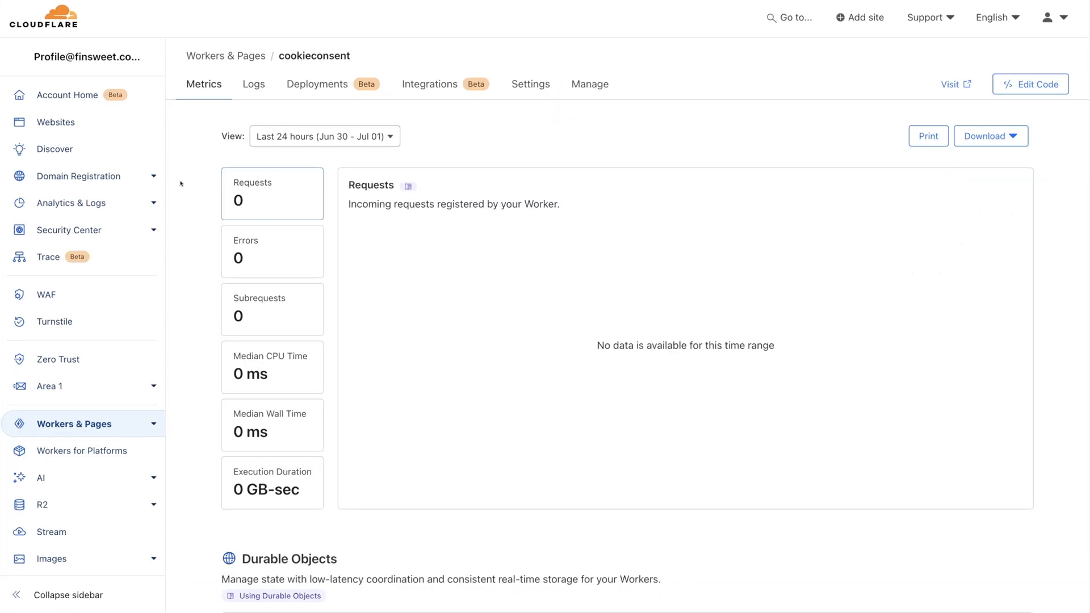
- Add a KV namespace named 'Cookie Consent KV' on the Workers & Pages KV page
left_click(75, 423)
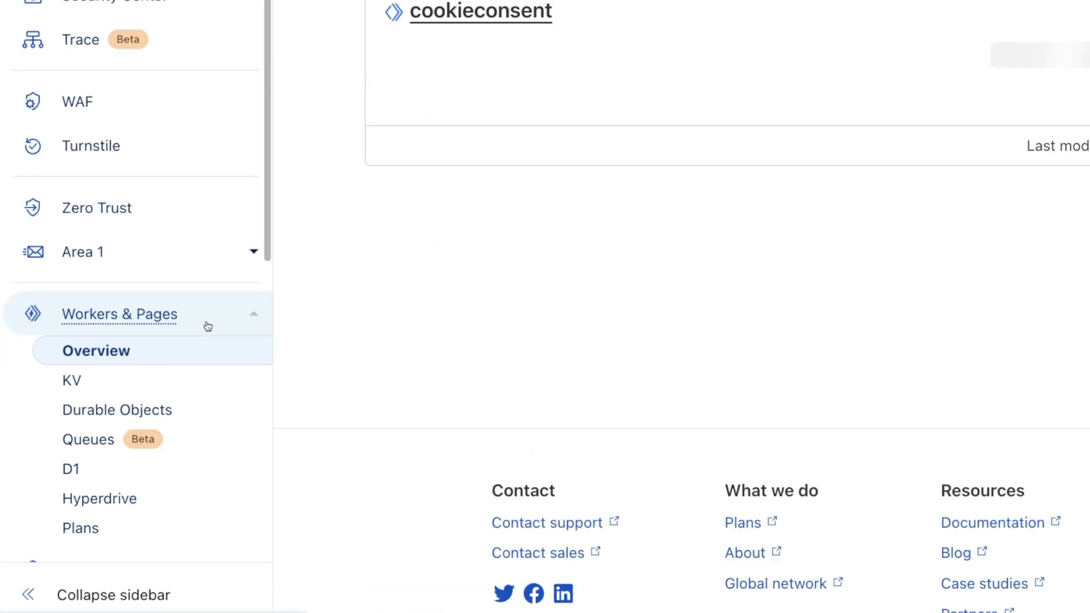
left_click(72, 381)
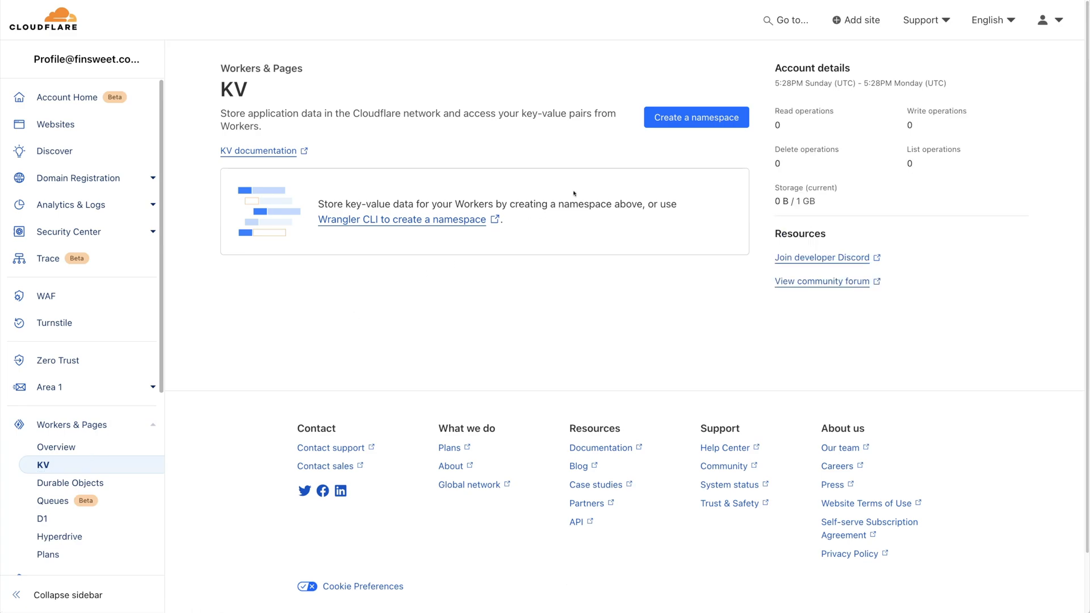
left_click(695, 117)
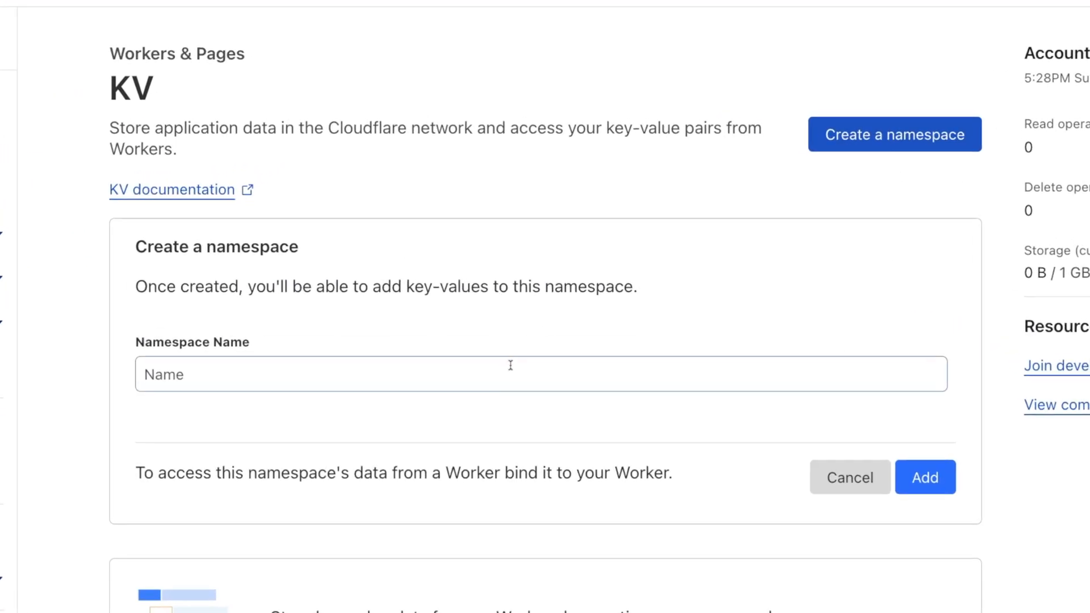
type("Cookie Consent KV")
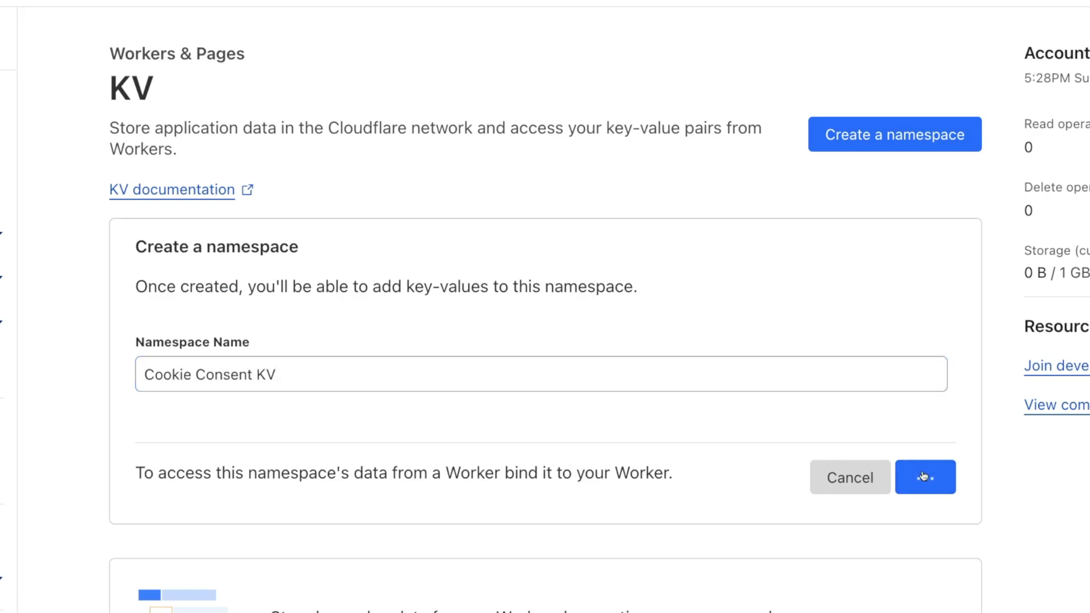
left_click(926, 477)
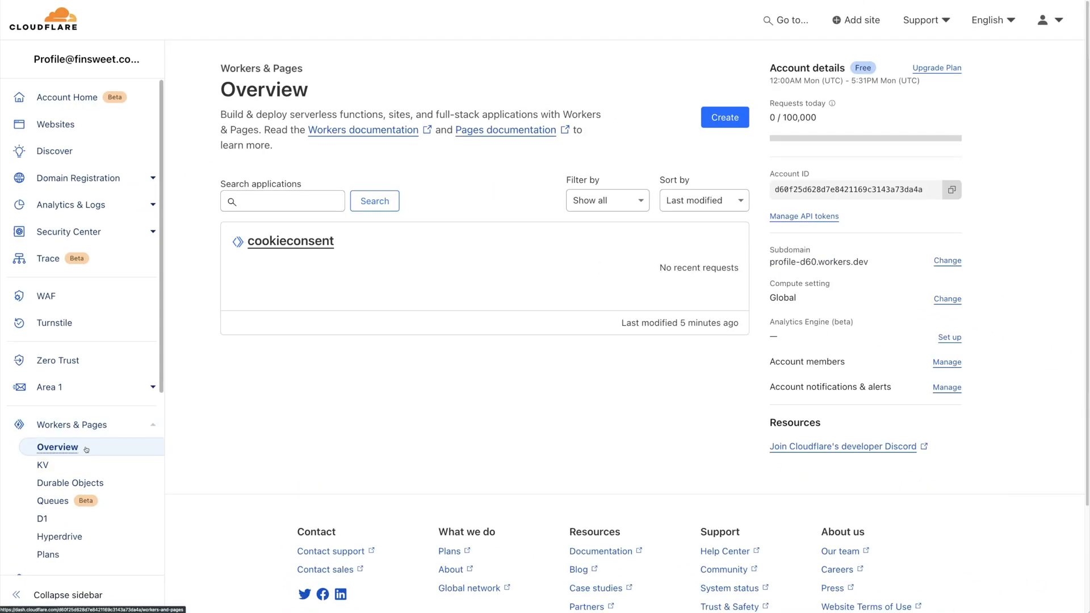
mouse_move(277, 298)
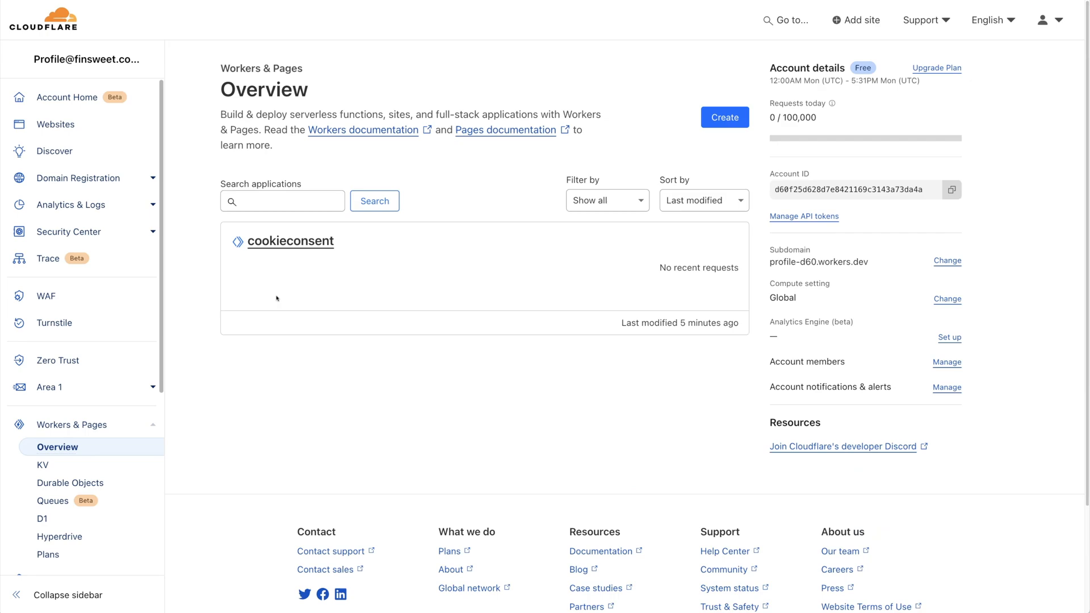
- Bind Cookie Consent KV to cookieconsent as CONSENTS, deploy, and copy the worker's address
left_click(291, 240)
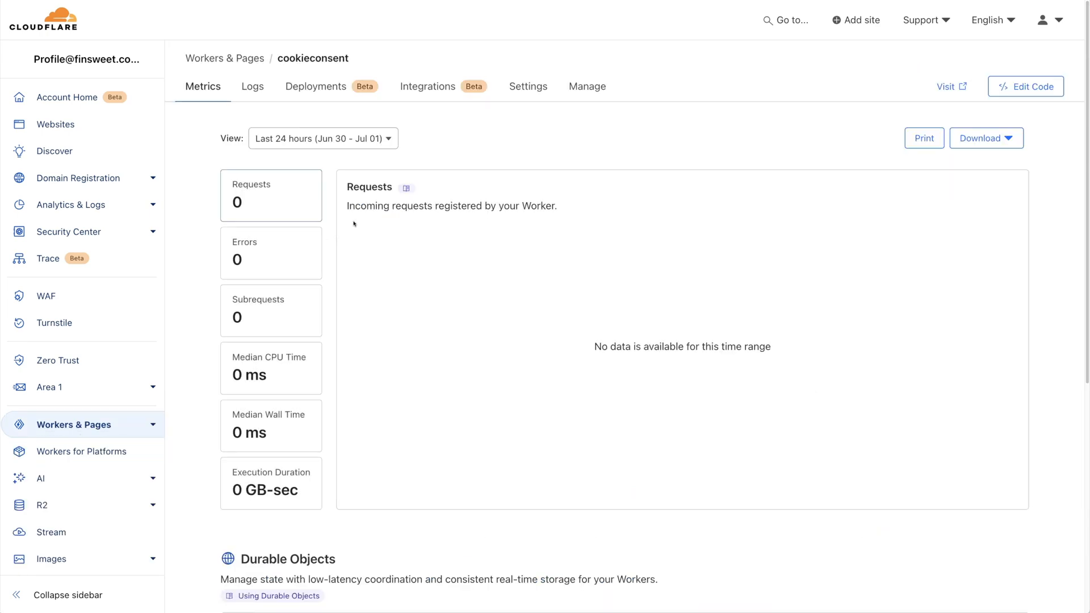
left_click(528, 87)
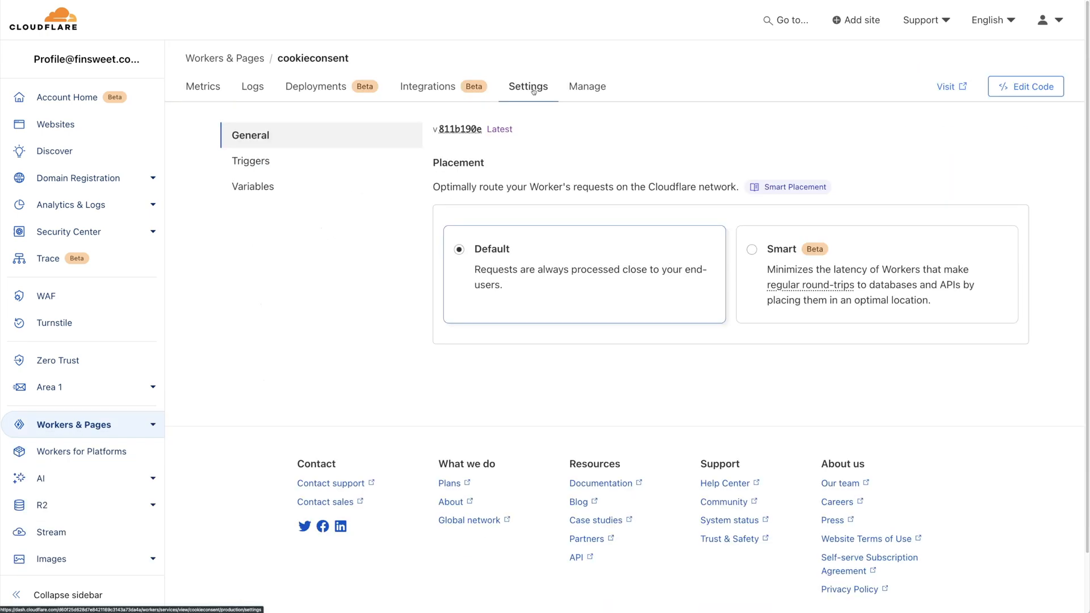
mouse_move(253, 187)
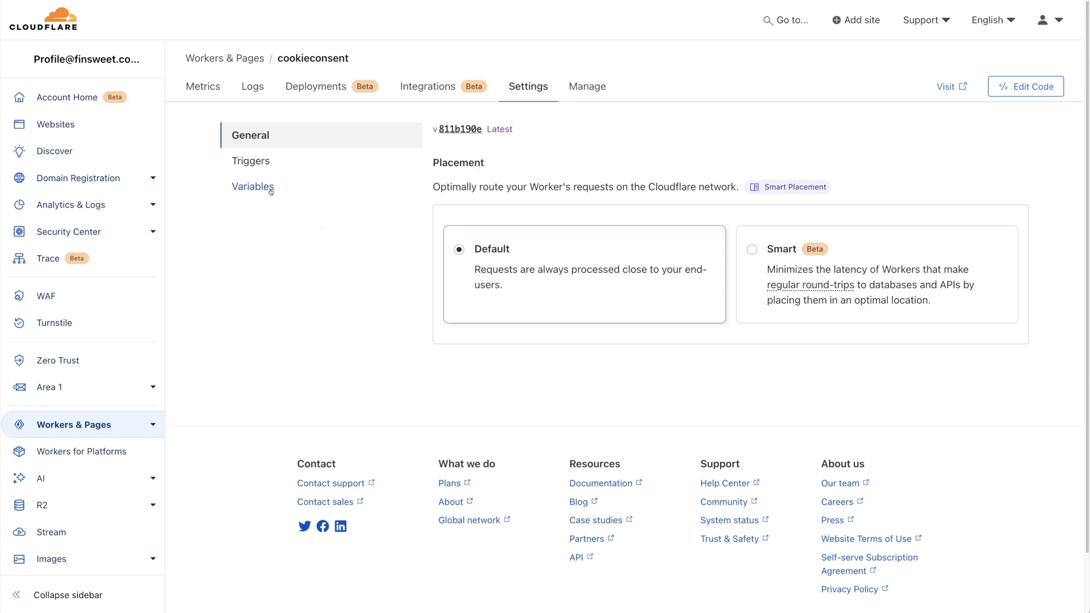
left_click(252, 187)
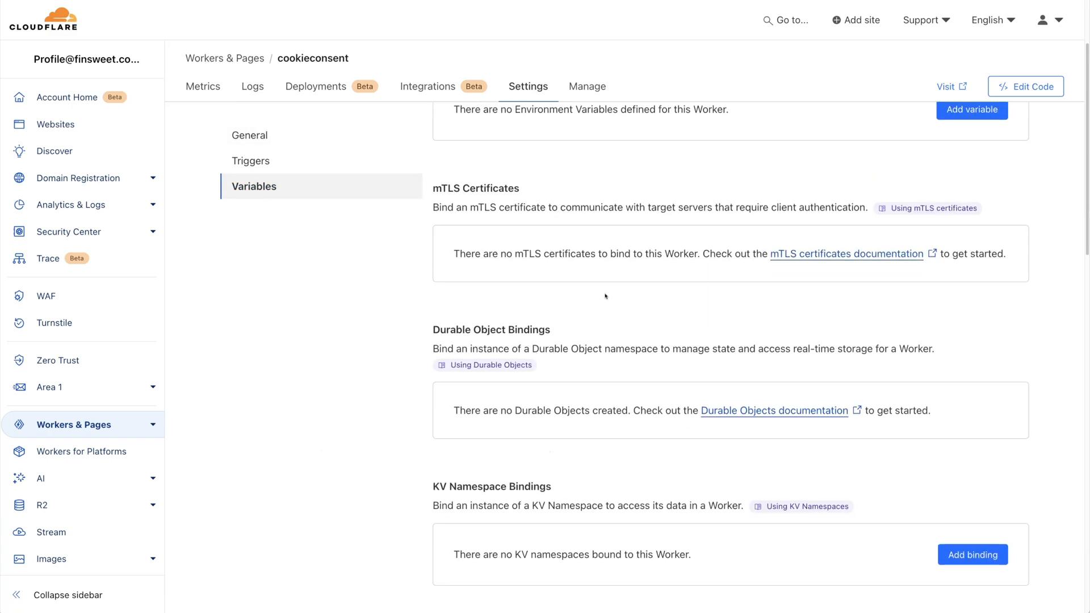
scroll("down", 3)
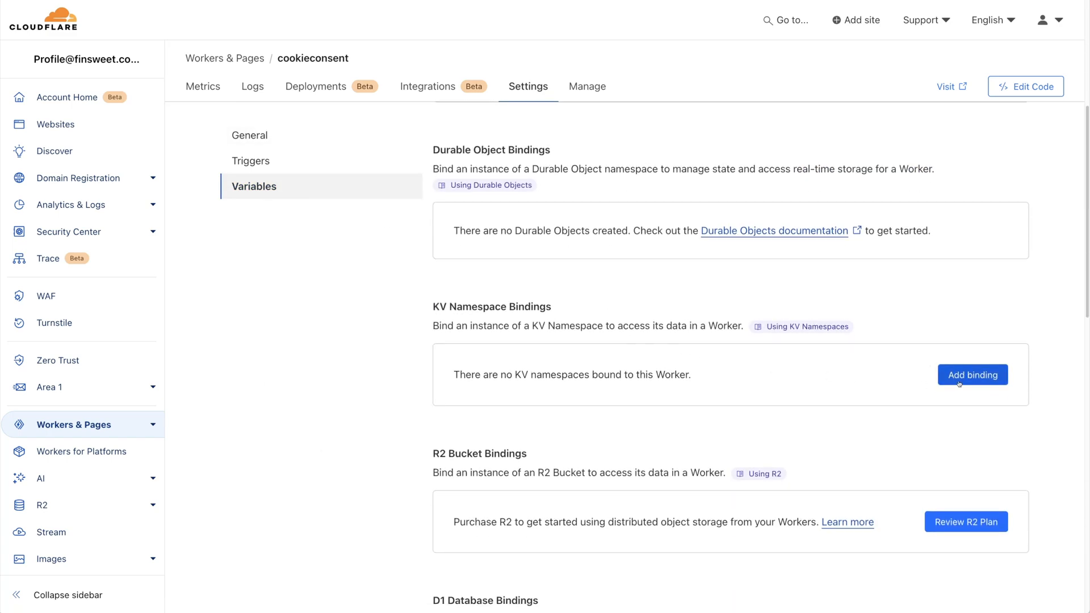
left_click(972, 375)
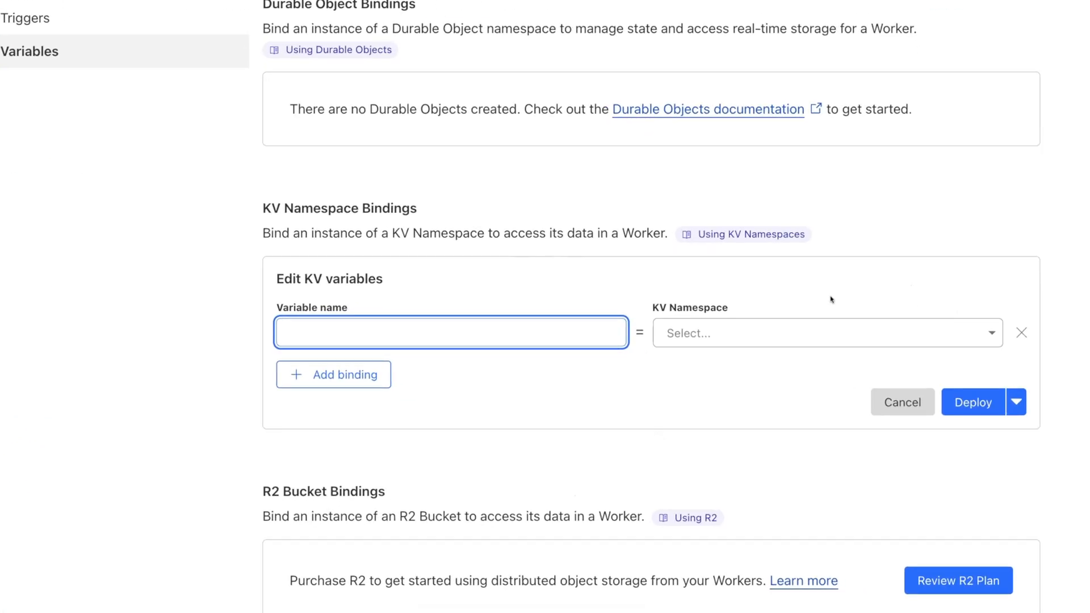
scroll("down", 3)
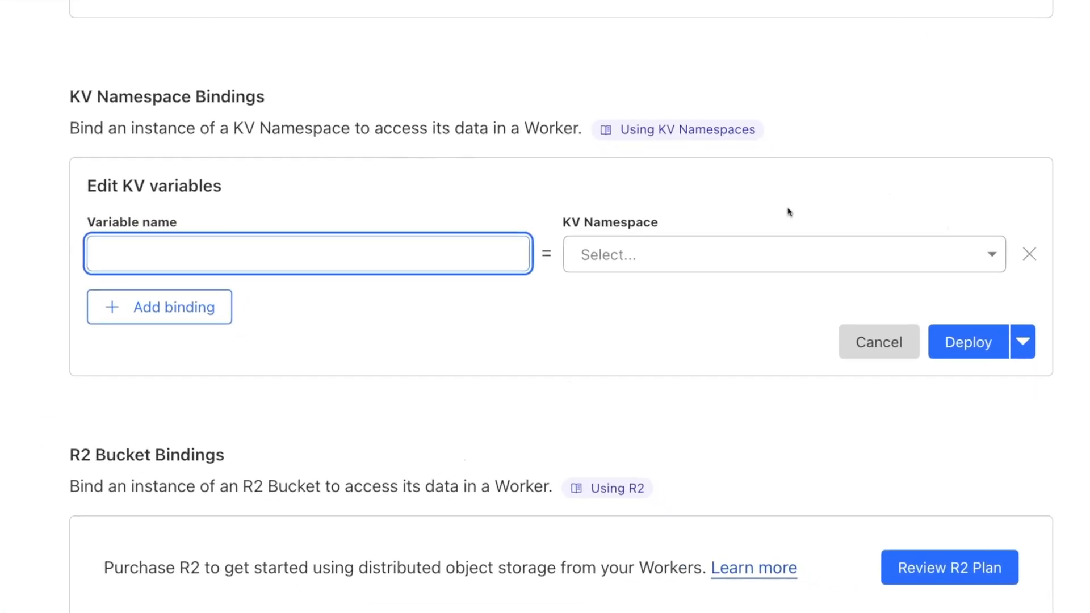
type("CONSENTS")
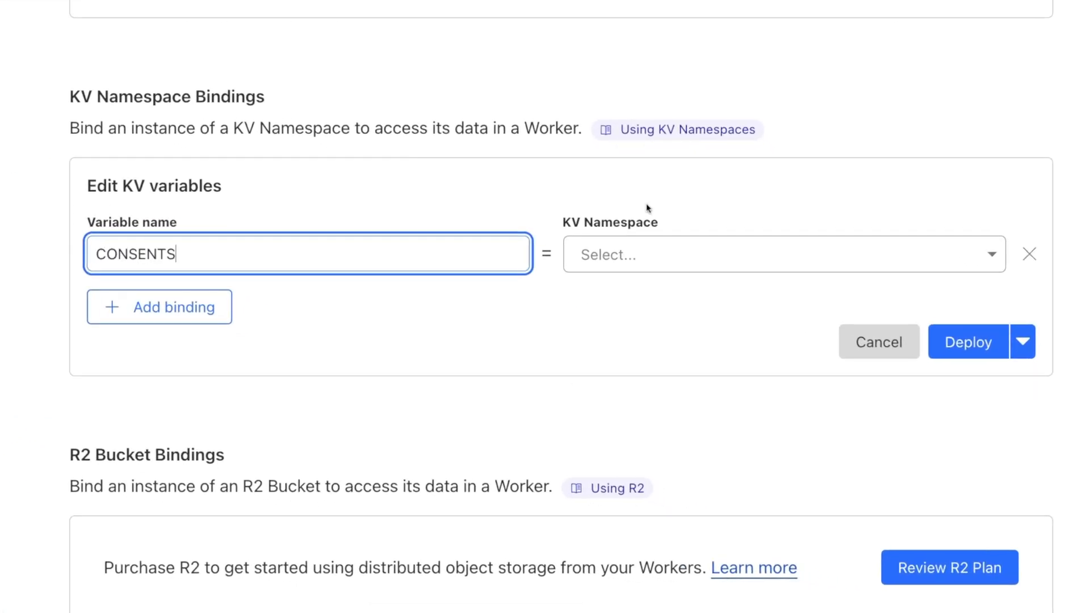
left_click(779, 254)
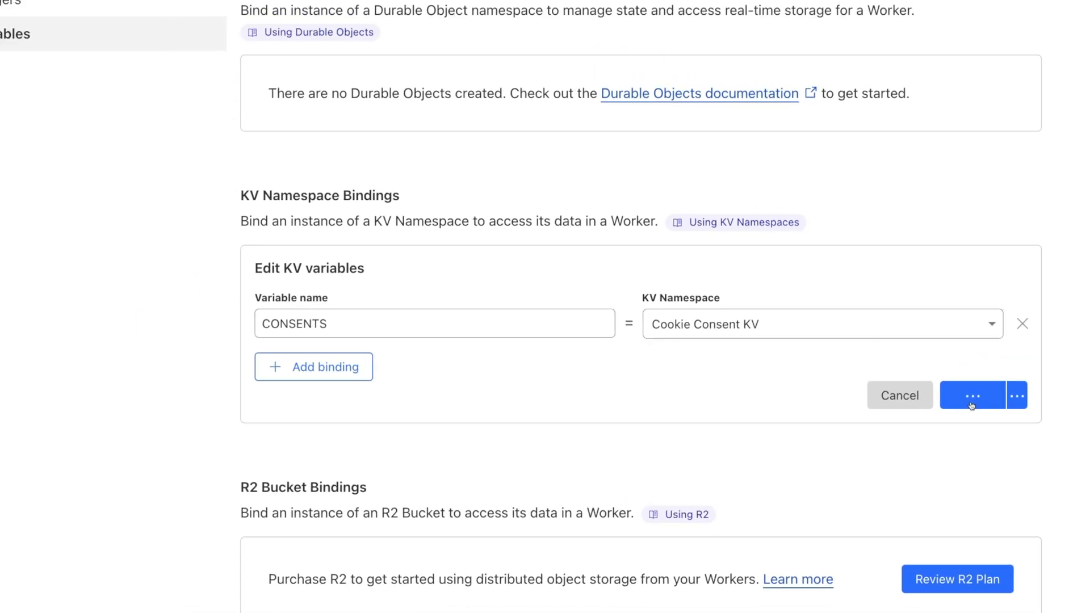
left_click(972, 395)
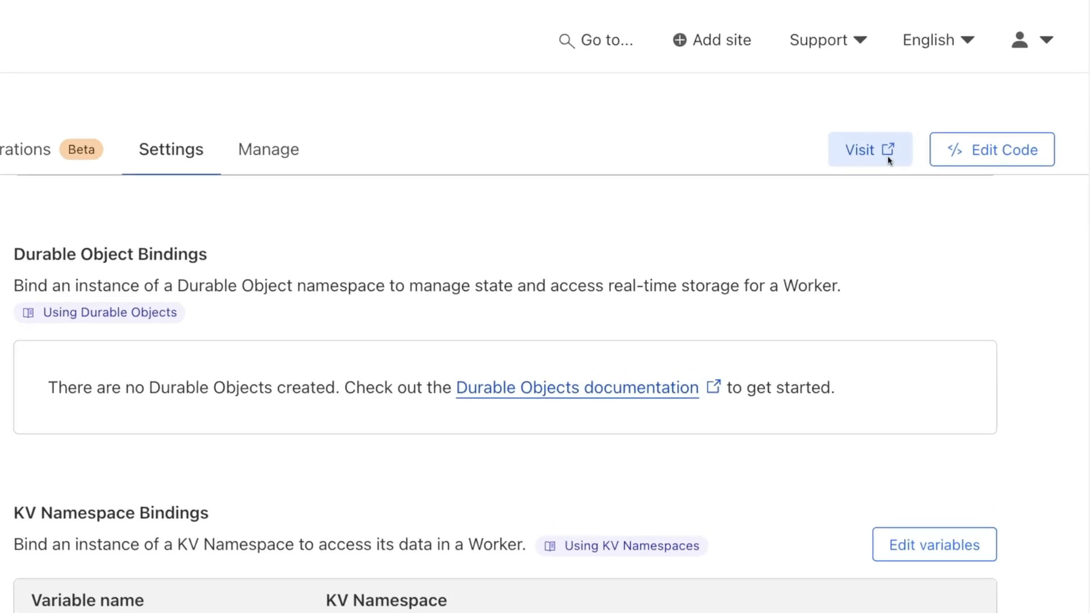
right_click(869, 149)
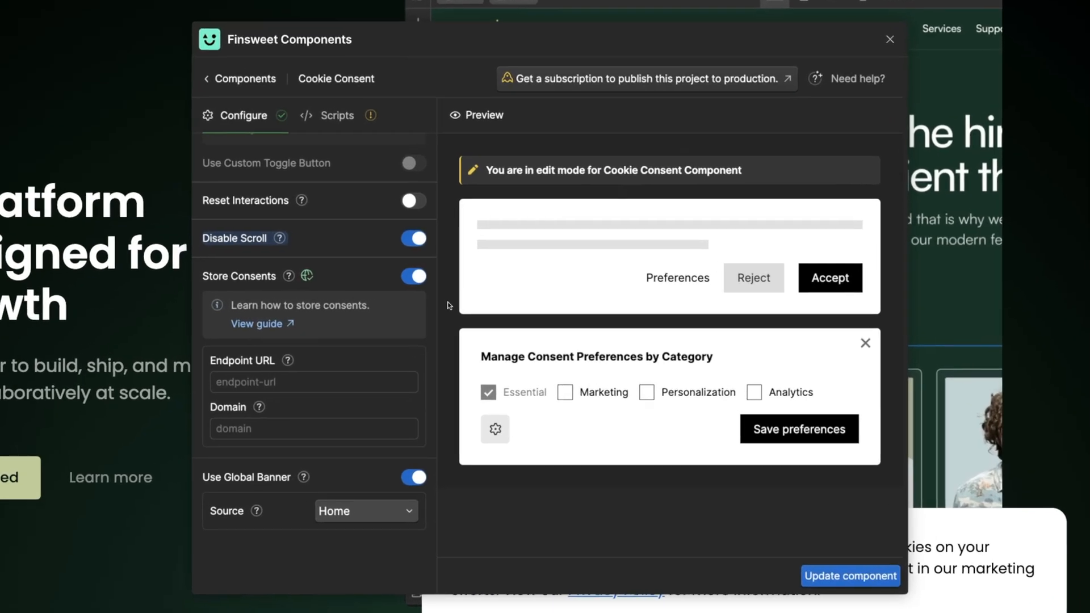
- Set Endpoint URL to //cookieconsent.profile-d69.workers.dev/ and confirm the component update
type("//cookieconsent.profile-d69.workers.dev/")
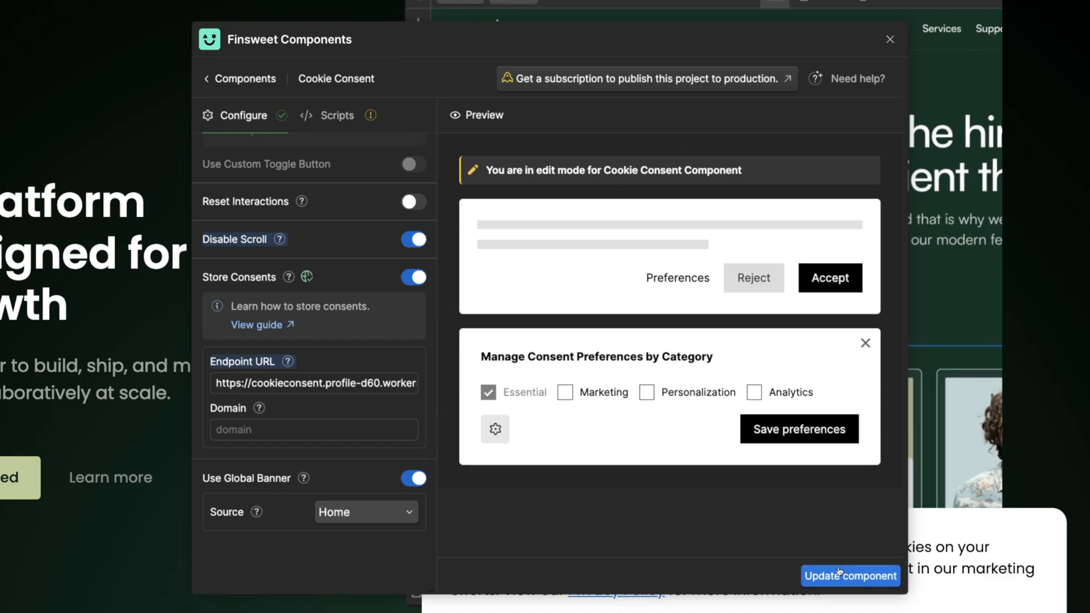
left_click(850, 576)
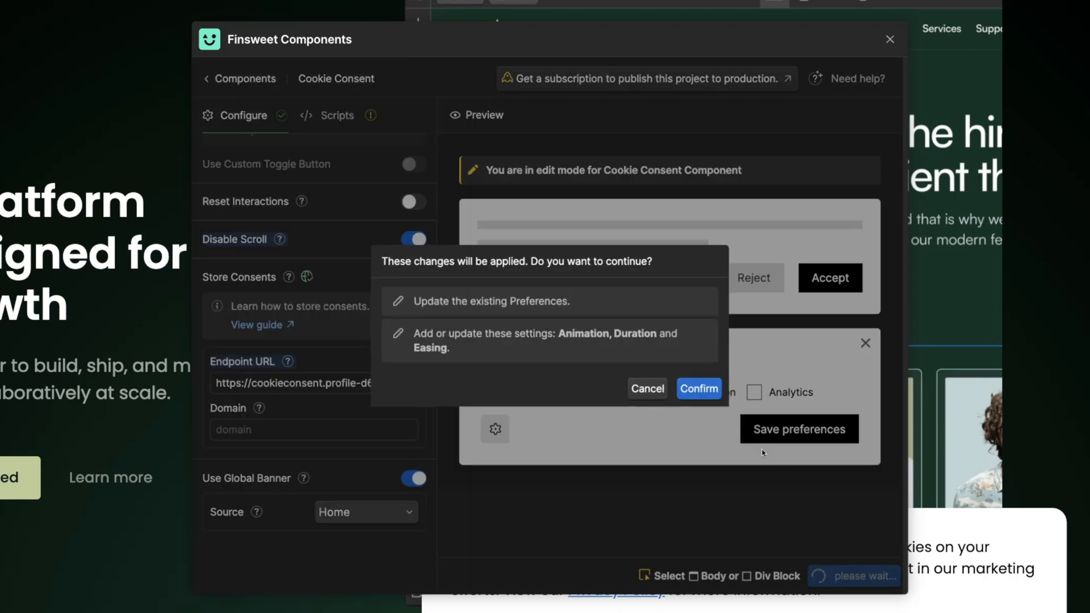
left_click(698, 388)
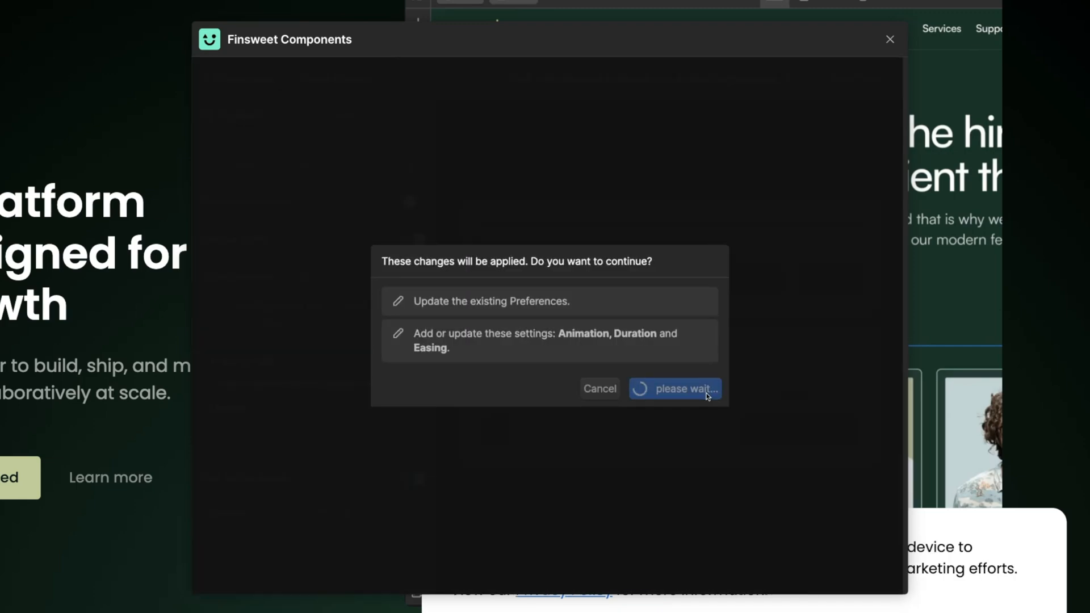
left_click(673, 388)
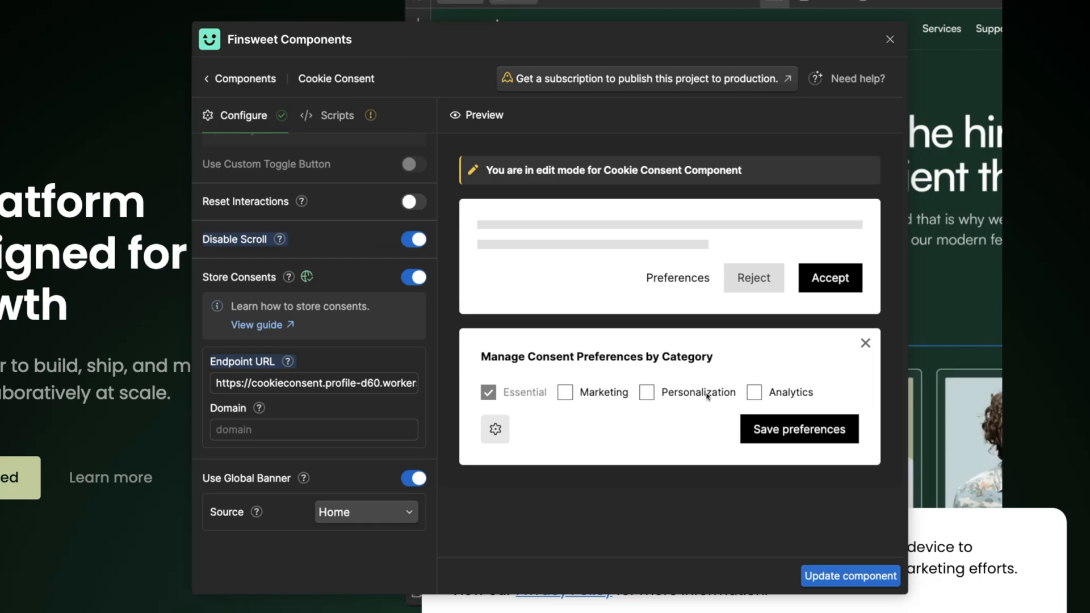
left_click(849, 576)
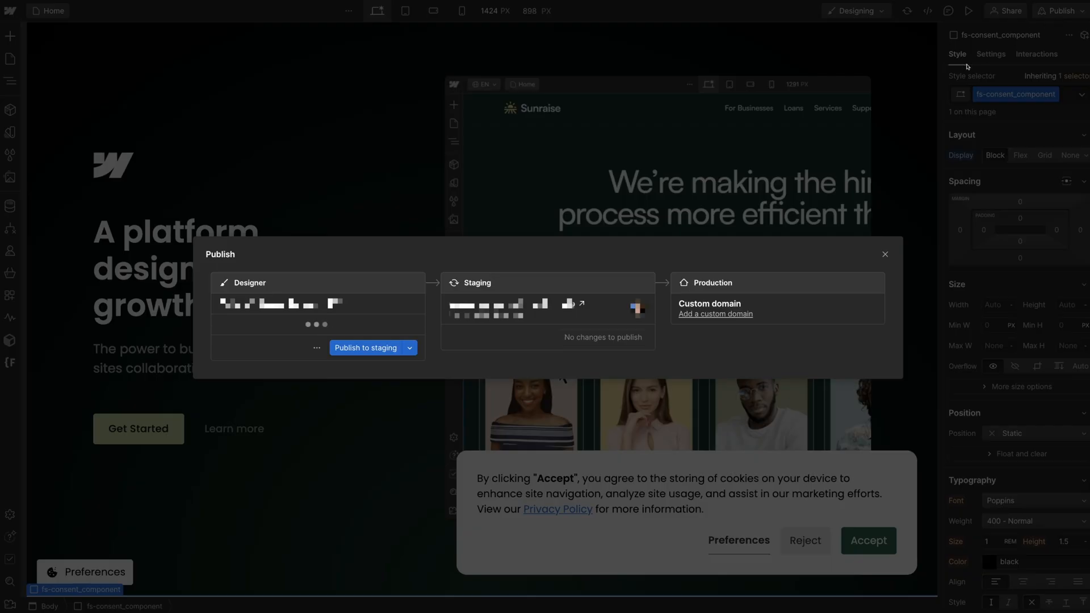
- Publish the site to staging and accept all cookies on the published page
left_click(365, 348)
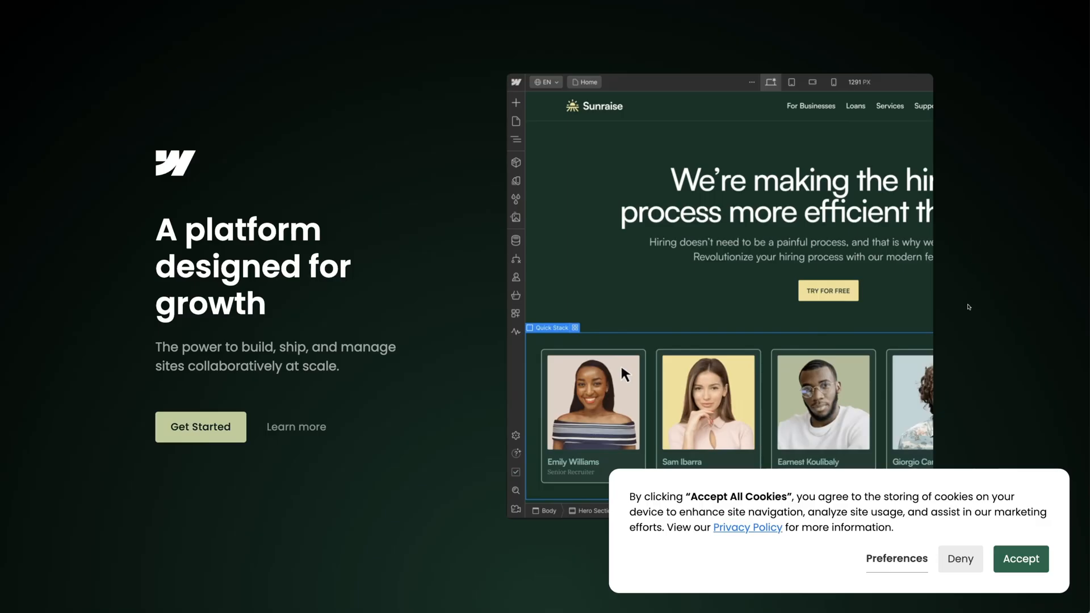
left_click(1019, 558)
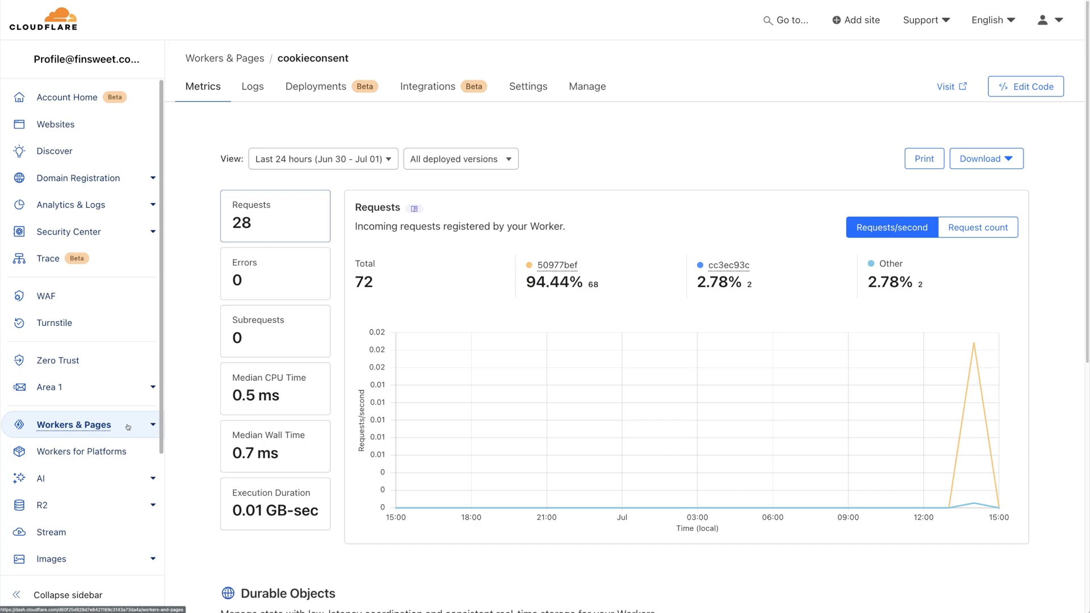
- View the stored consent entry in the Cookie Consent KV namespace, then close it
left_click(73, 424)
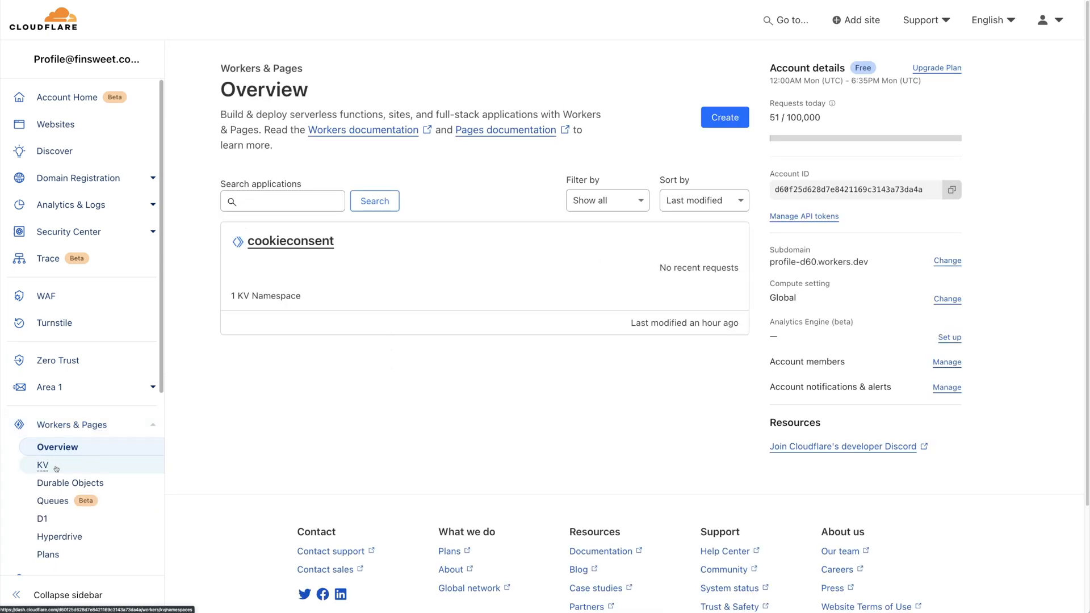
left_click(43, 465)
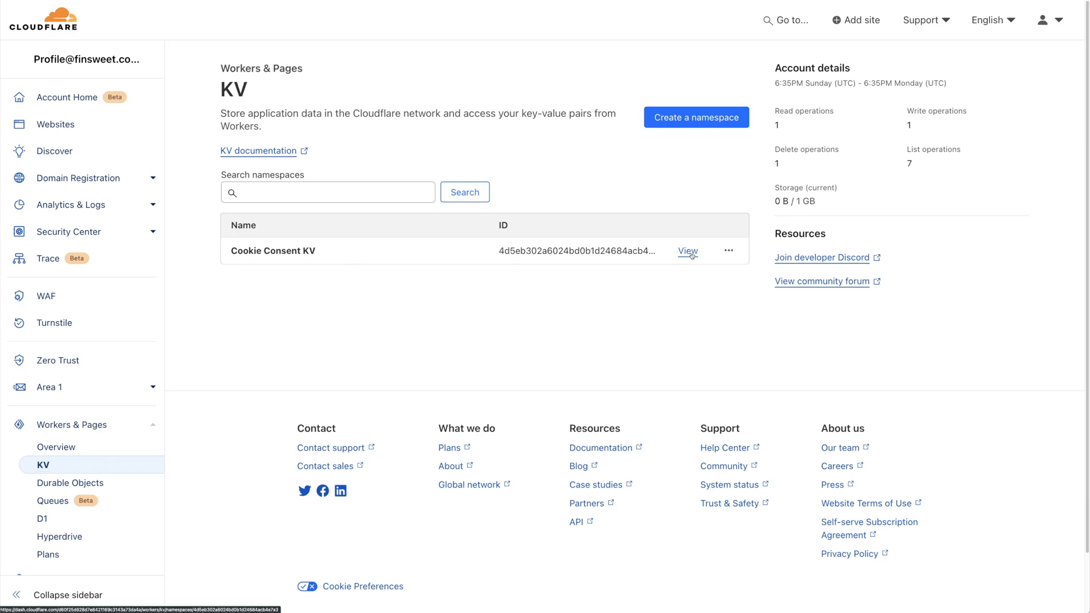
left_click(688, 252)
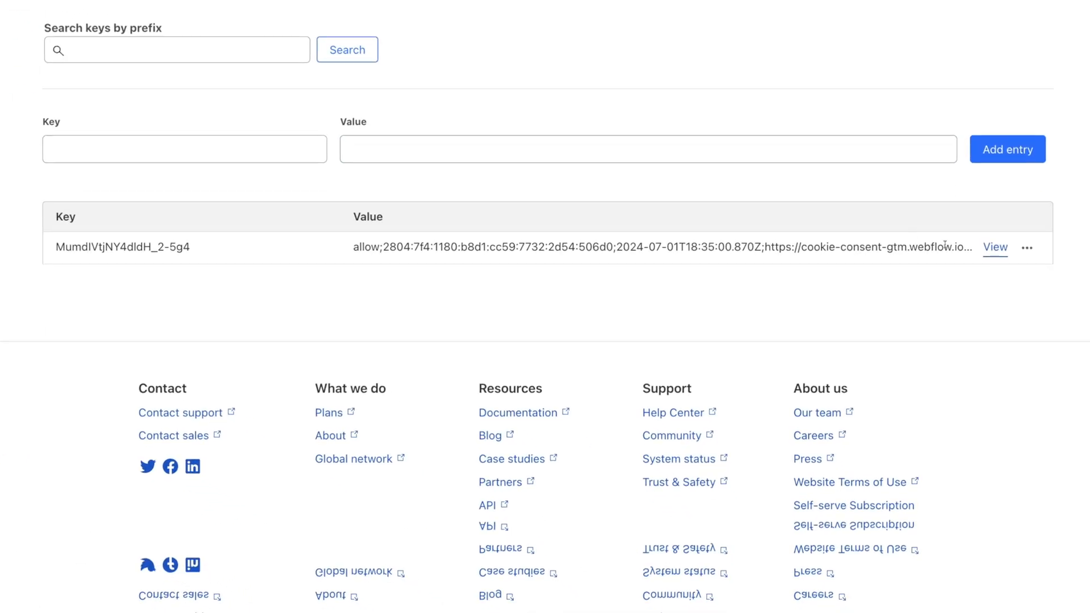
left_click(995, 247)
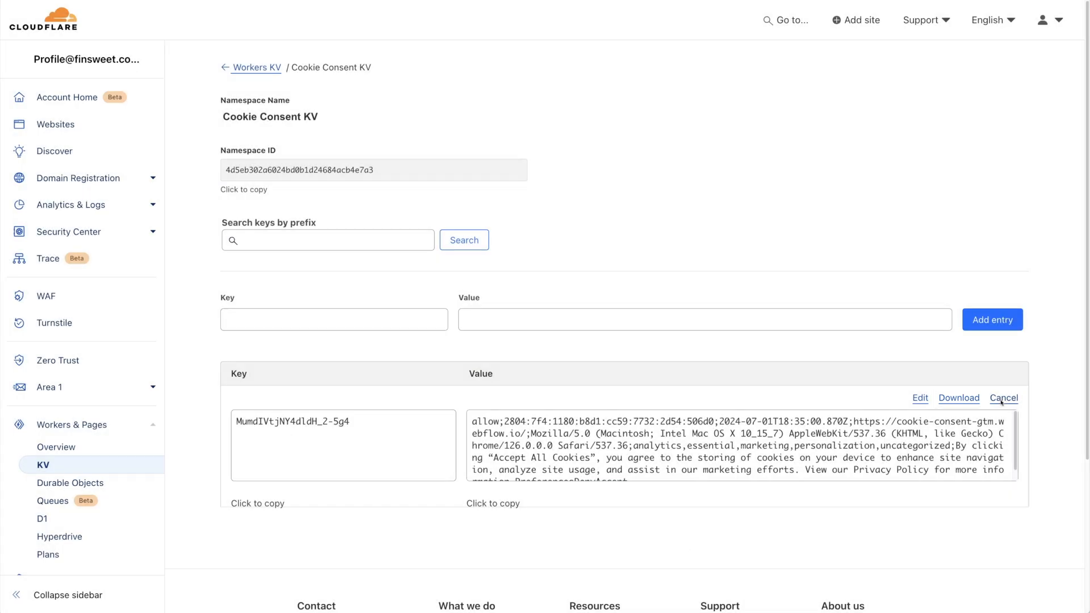
left_click(1004, 398)
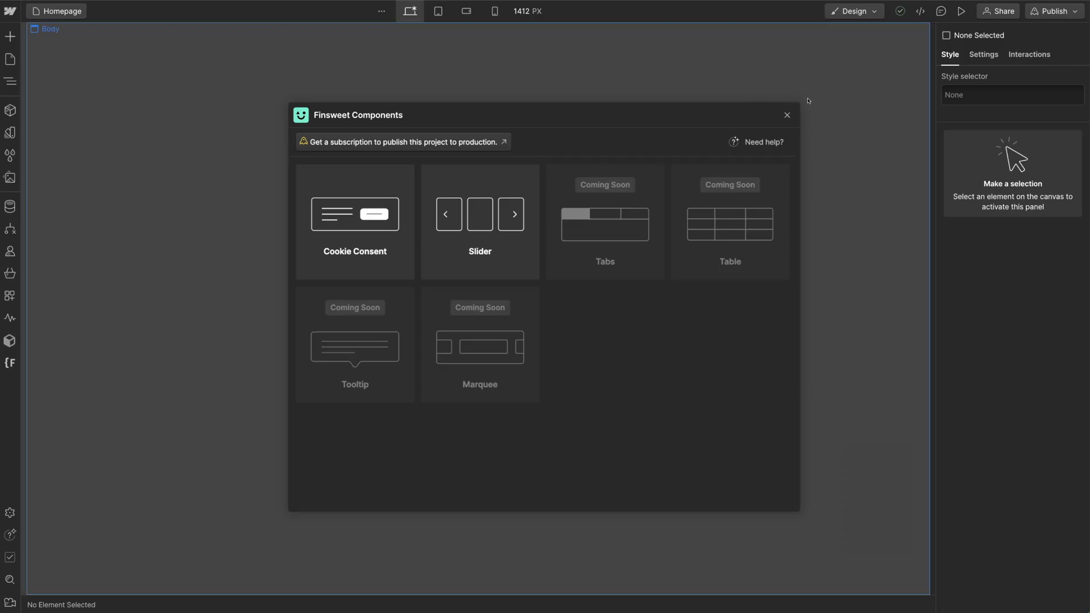
left_click(1052, 10)
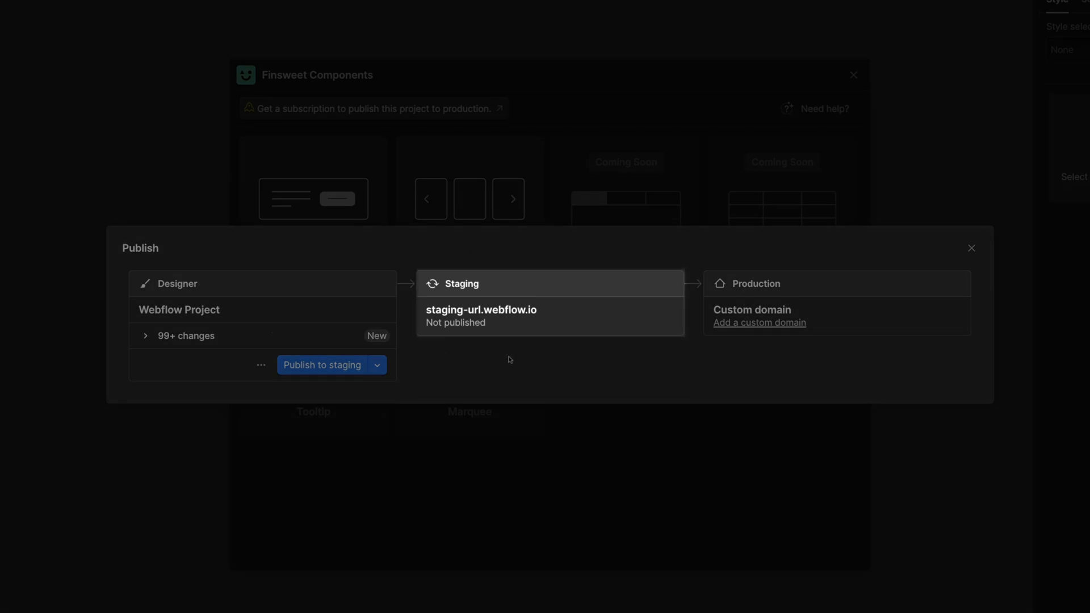
left_click(322, 365)
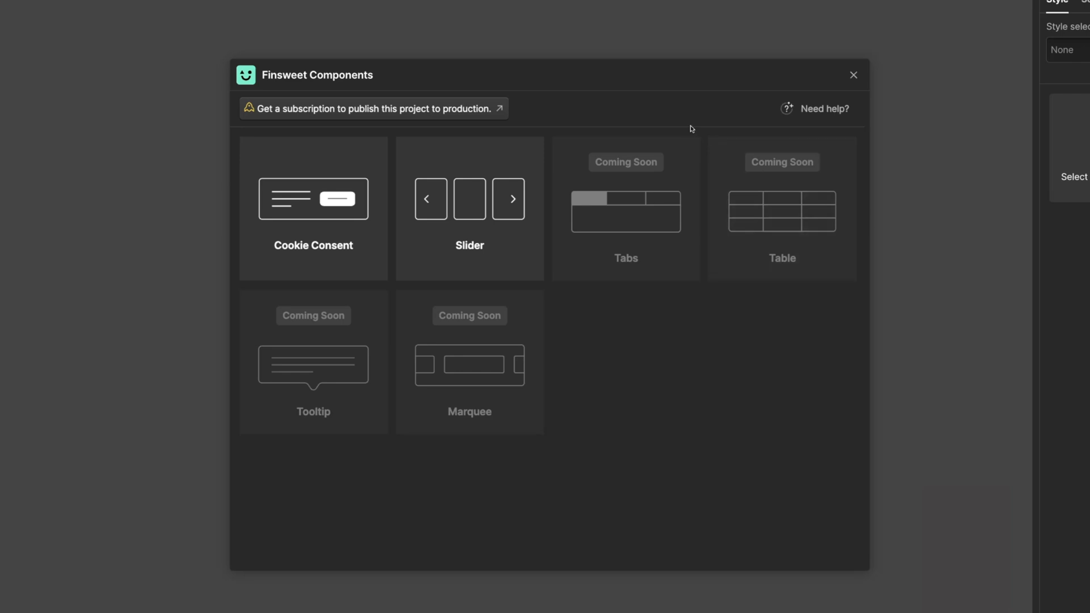
mouse_move(351, 136)
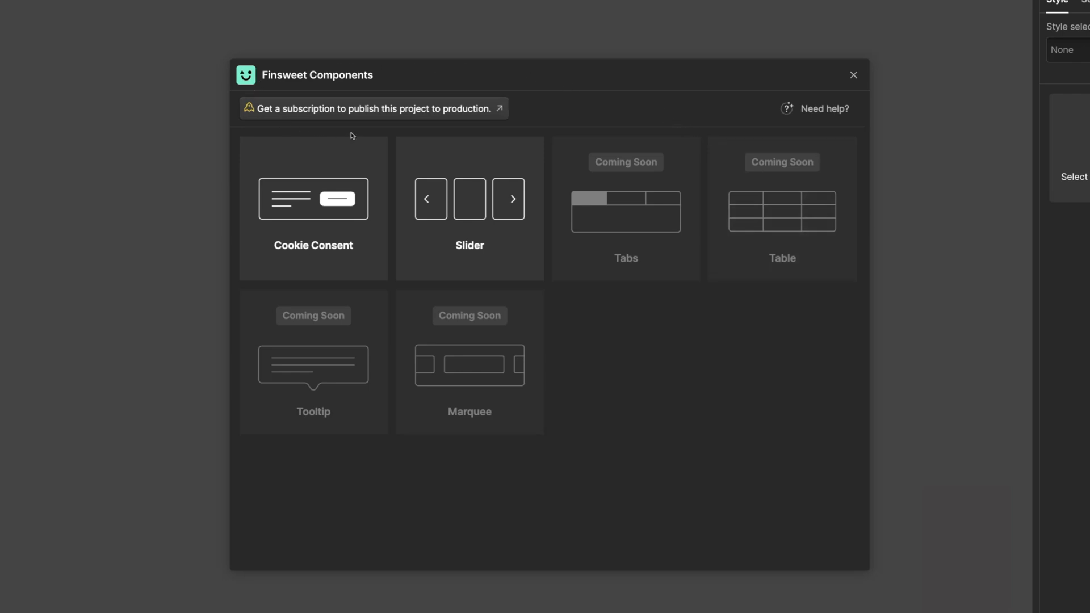